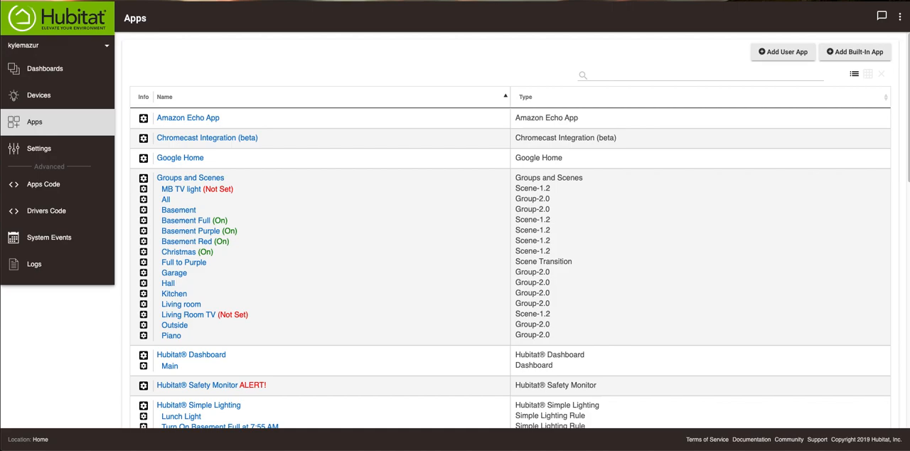
{"action": "mouse_move", "coordinate": [198, 28]}
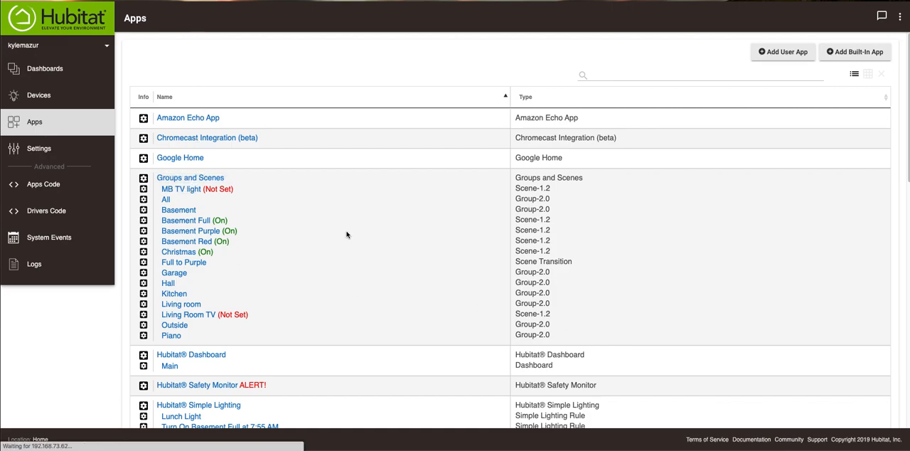
Review the Groups and Scenes app's group, scene and transition options, then finish with Done.
{"action": "left_click", "coordinate": [191, 176]}
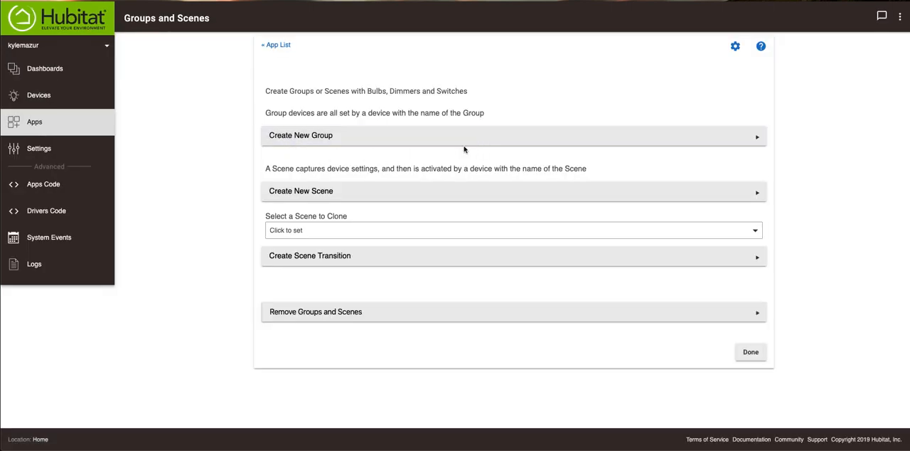
{"action": "mouse_move", "coordinate": [290, 262]}
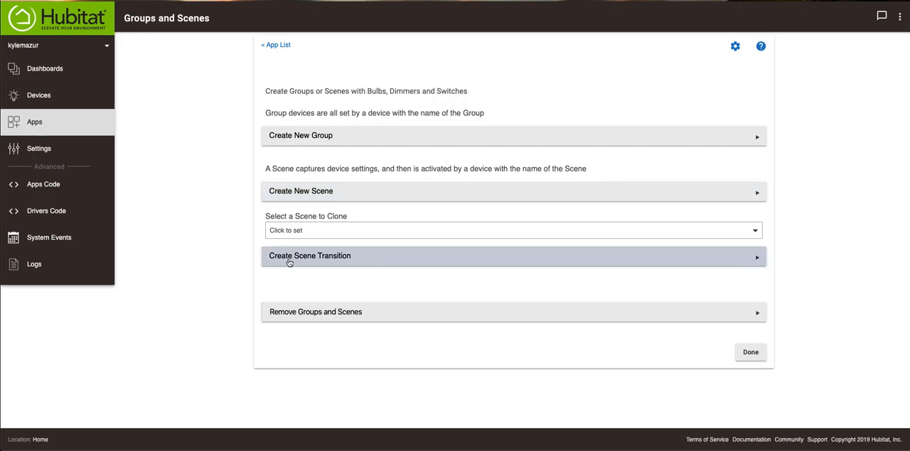
{"action": "mouse_move", "coordinate": [319, 269]}
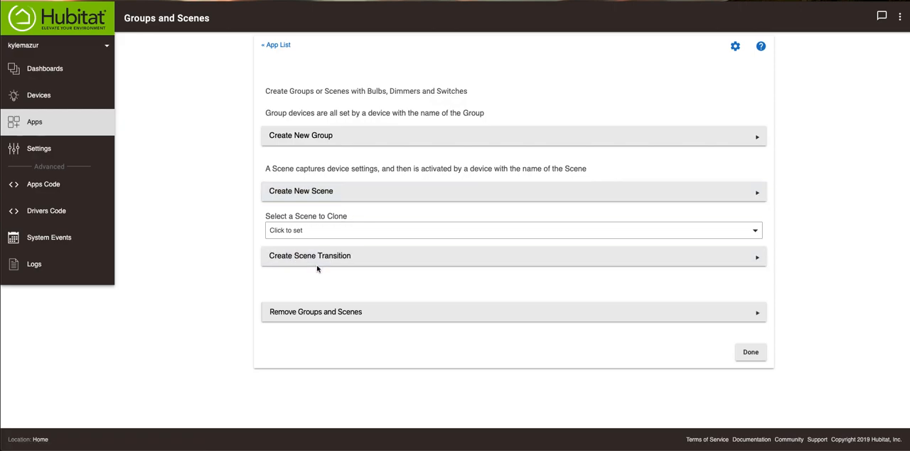
{"action": "mouse_move", "coordinate": [415, 275]}
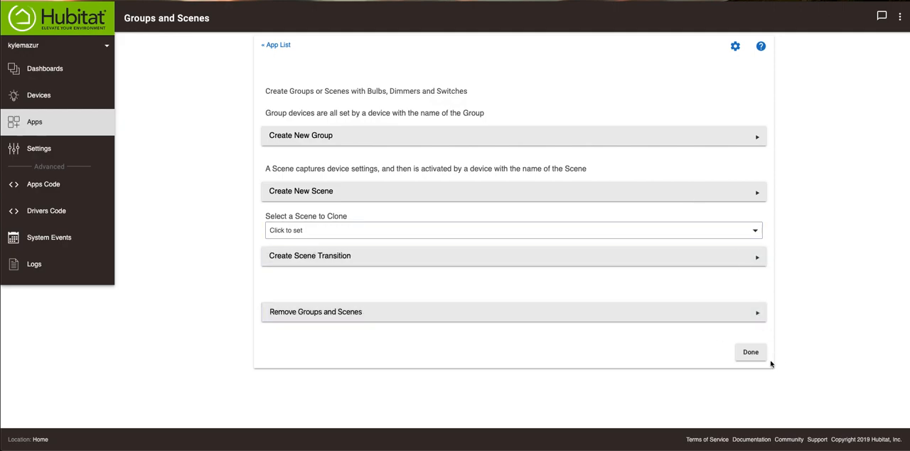
{"action": "left_click", "coordinate": [753, 351]}
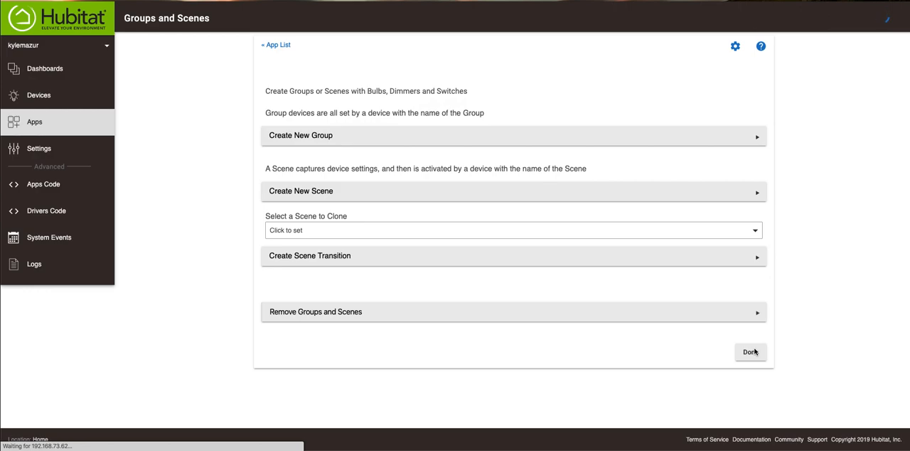
Leave Groups and Scenes and return to the installed apps list.
{"action": "left_click", "coordinate": [754, 350]}
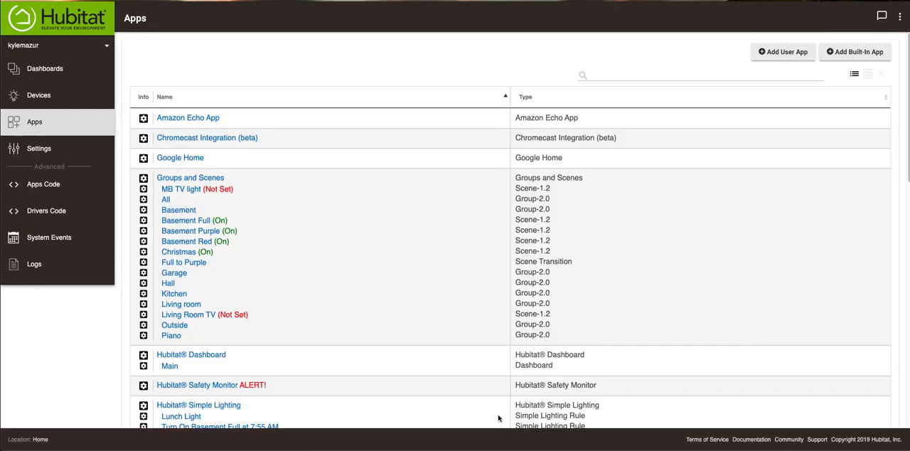
{"action": "mouse_move", "coordinate": [556, 323]}
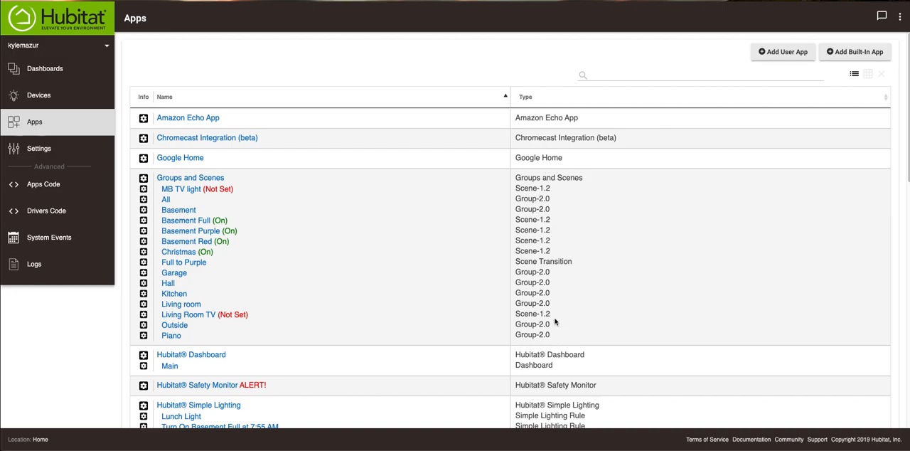
{"action": "mouse_move", "coordinate": [532, 301]}
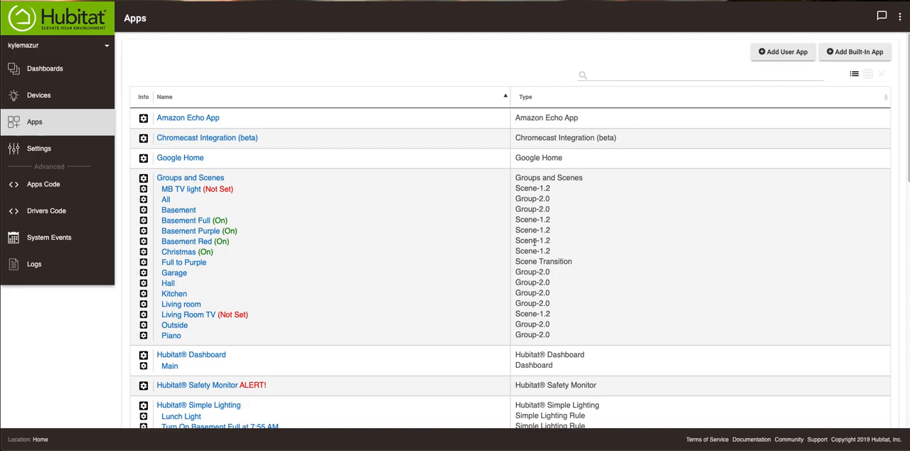
{"action": "mouse_move", "coordinate": [546, 197]}
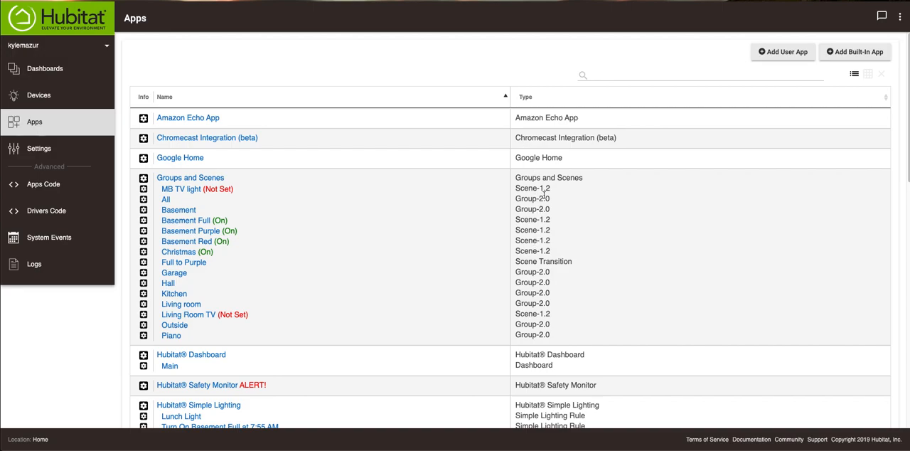
{"action": "mouse_move", "coordinate": [552, 275]}
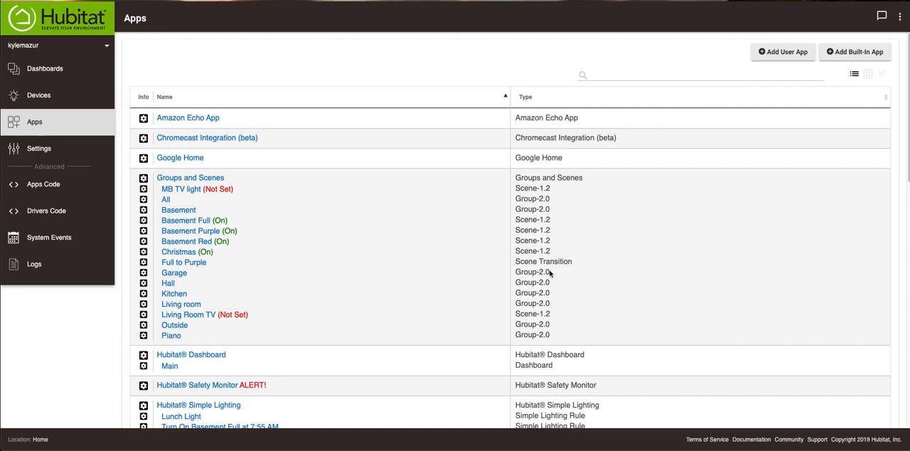
{"action": "mouse_move", "coordinate": [171, 262]}
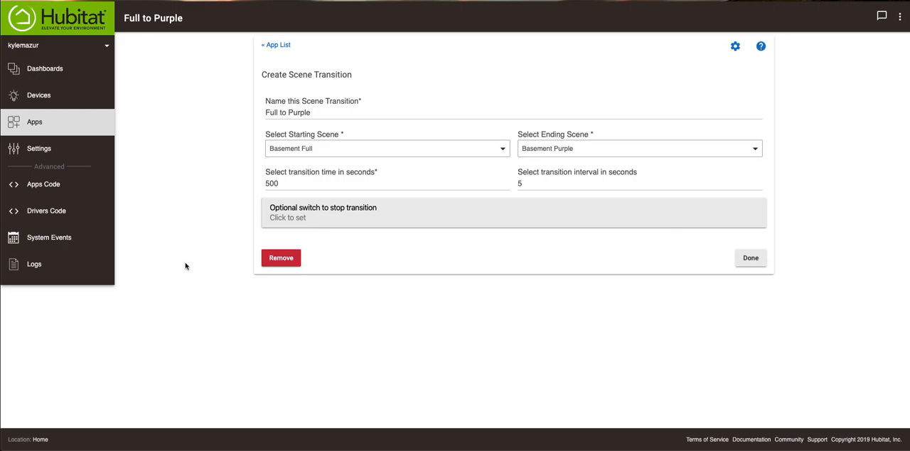
{"action": "mouse_move", "coordinate": [505, 40]}
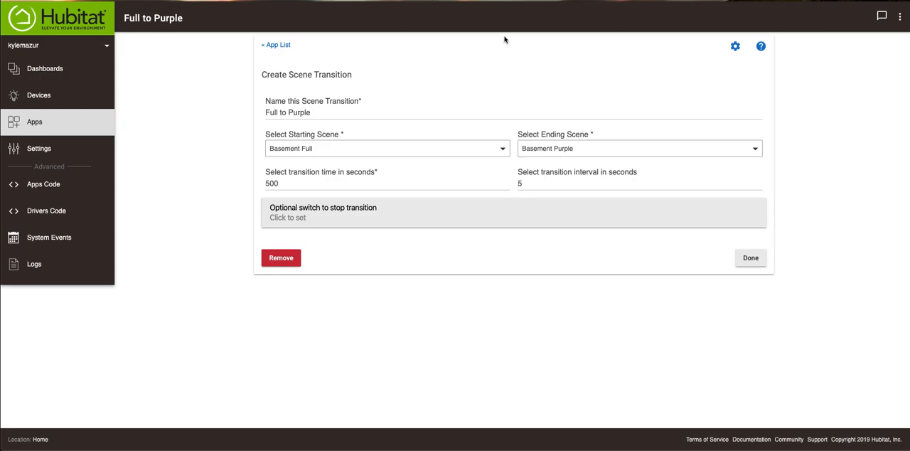
{"action": "mouse_move", "coordinate": [558, 133]}
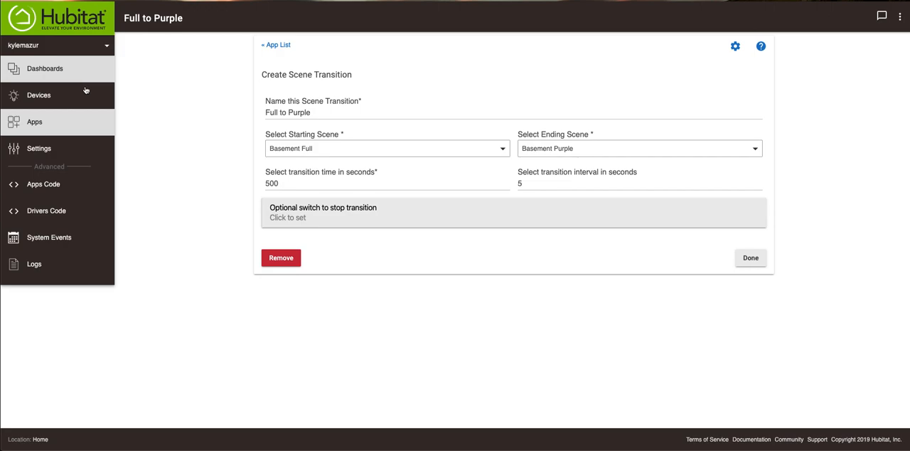
{"action": "mouse_move", "coordinate": [294, 94]}
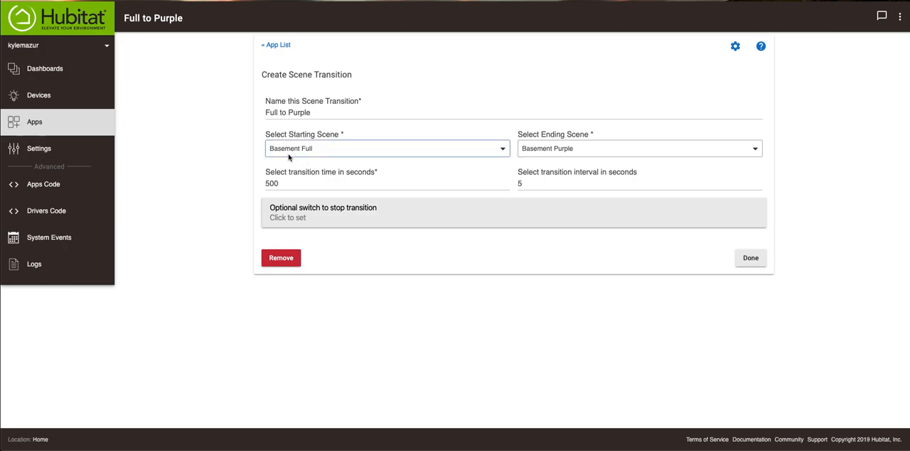
{"action": "mouse_move", "coordinate": [580, 157]}
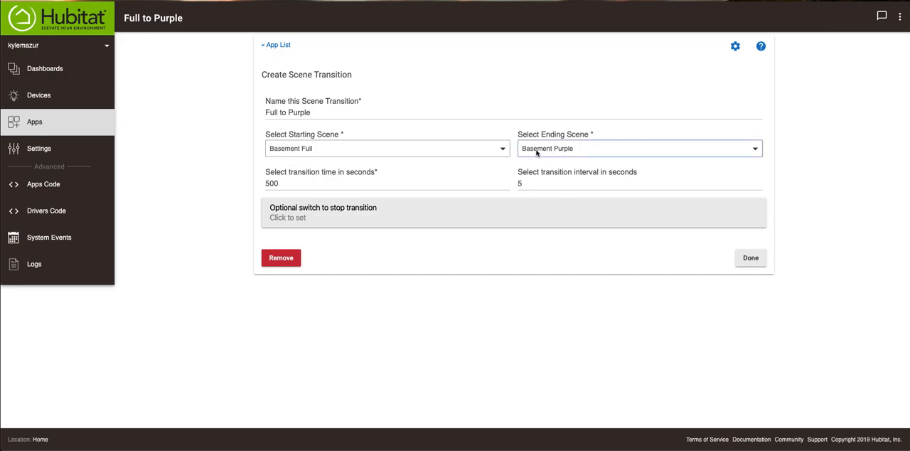
{"action": "mouse_move", "coordinate": [550, 151]}
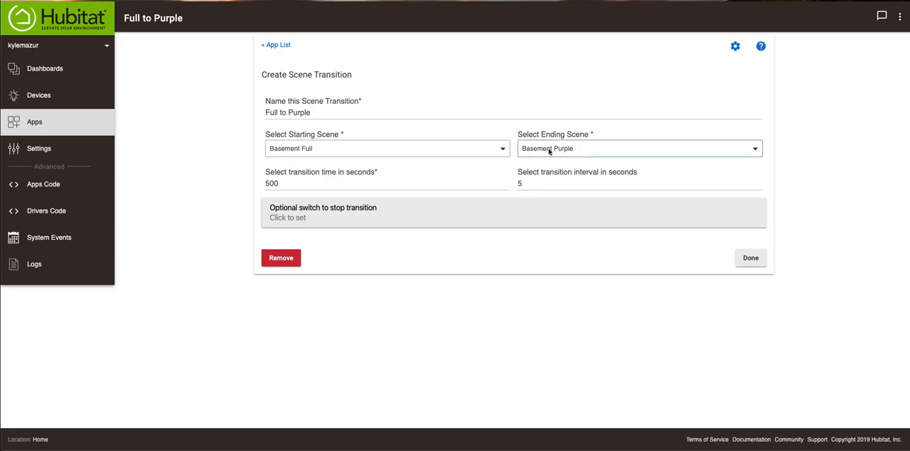
{"action": "mouse_move", "coordinate": [550, 148]}
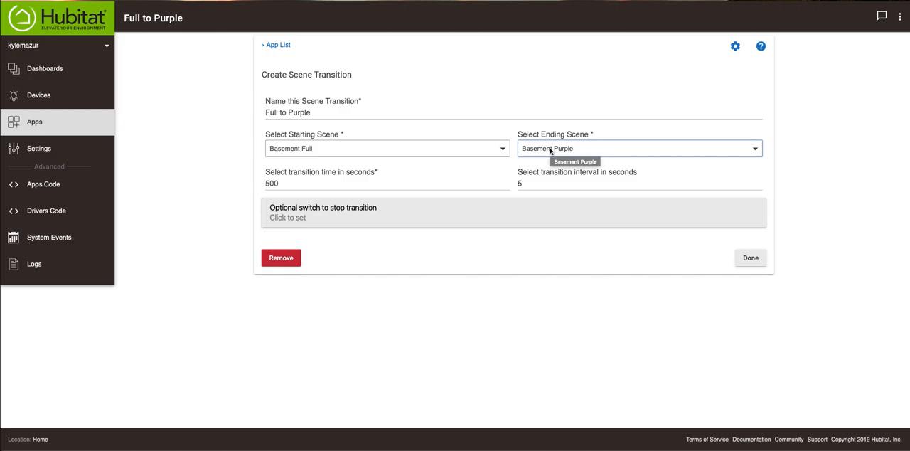
{"action": "mouse_move", "coordinate": [247, 172]}
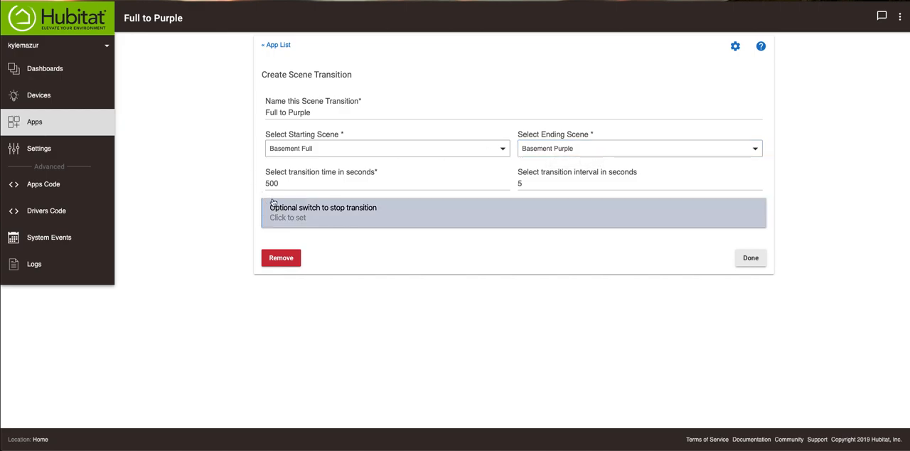
{"action": "mouse_move", "coordinate": [321, 170]}
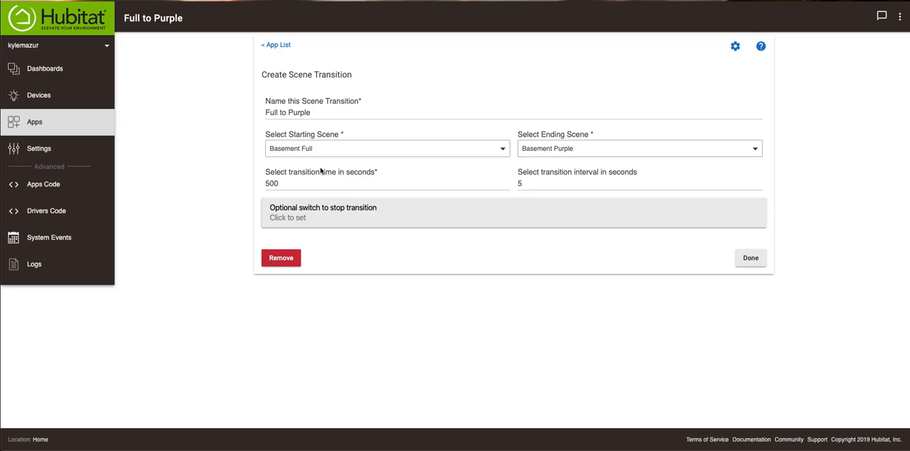
{"action": "mouse_move", "coordinate": [569, 140]}
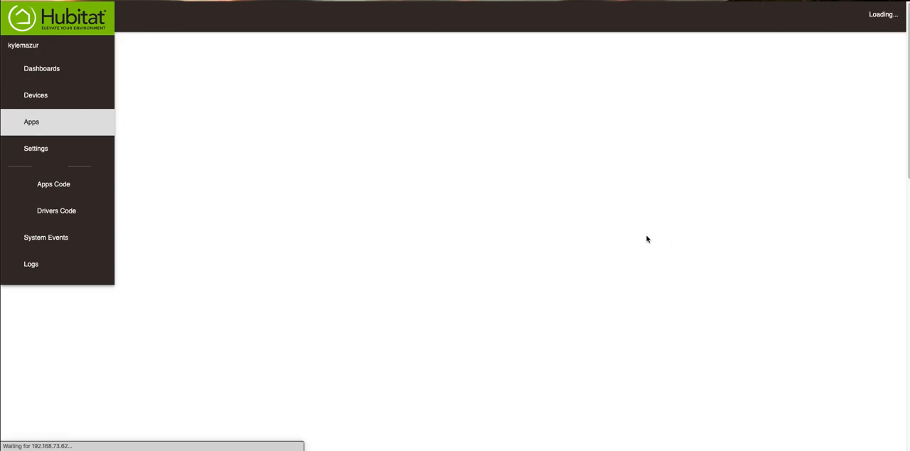
{"action": "left_click", "coordinate": [32, 122]}
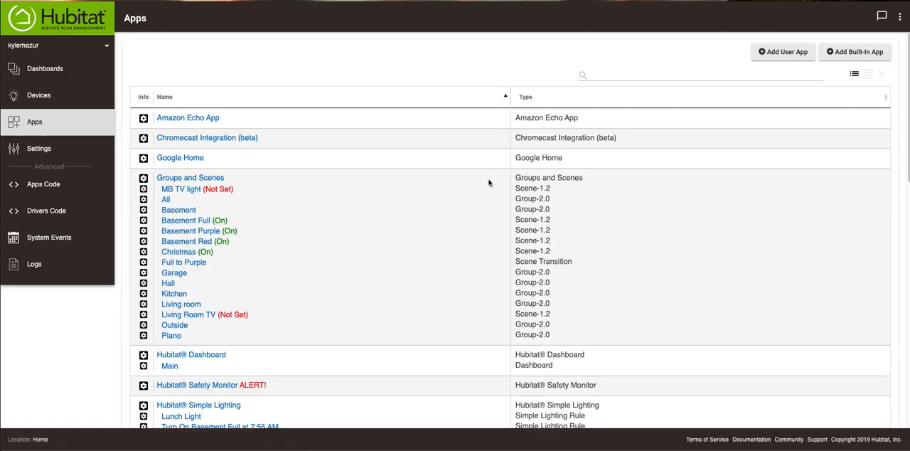
{"action": "mouse_move", "coordinate": [471, 317]}
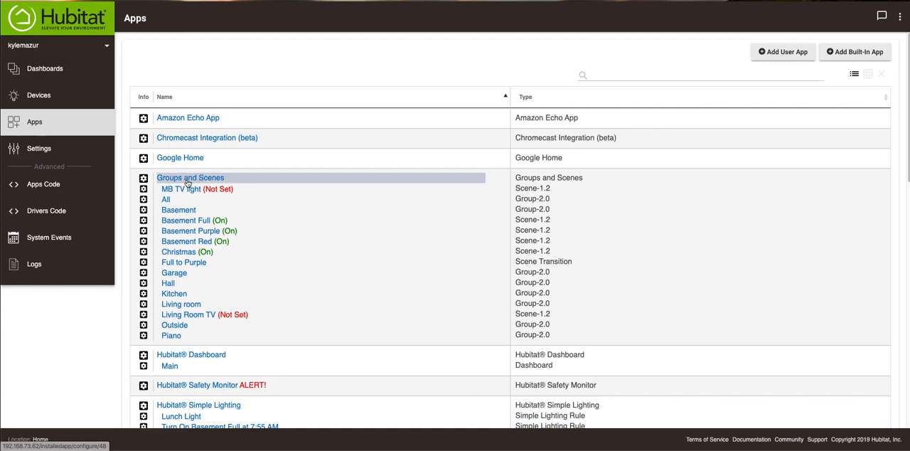
Start a new scene transition in Groups and Scenes and name it 'Delete'.
{"action": "left_click", "coordinate": [191, 176]}
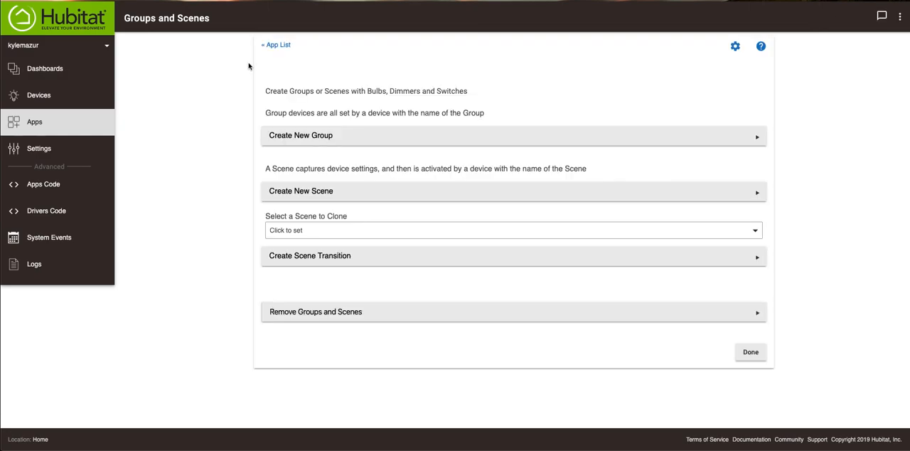
{"action": "mouse_move", "coordinate": [291, 259]}
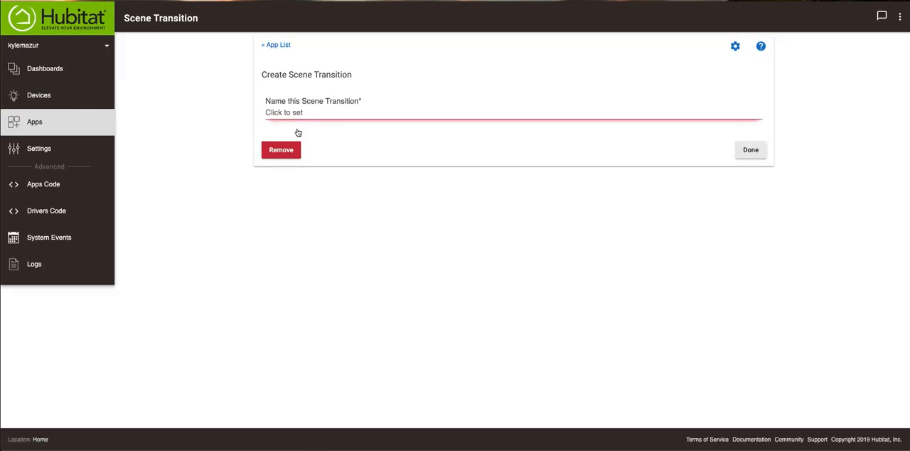
{"action": "left_click", "coordinate": [299, 113]}
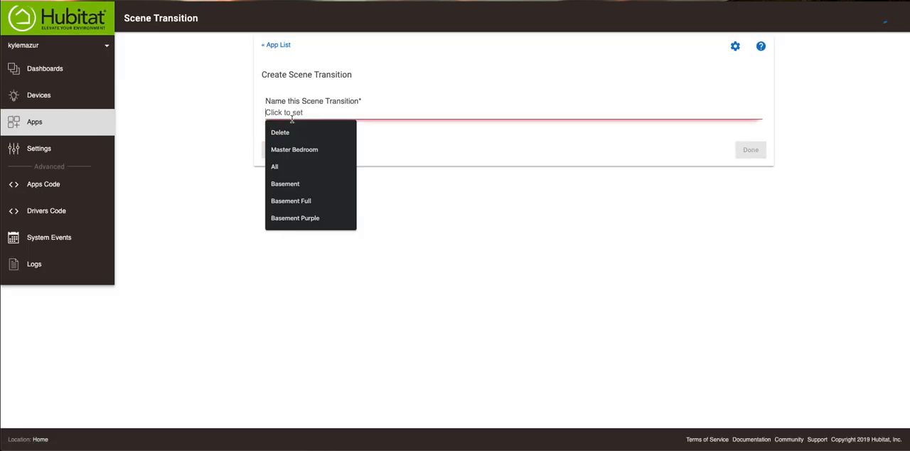
{"action": "left_click", "coordinate": [280, 133]}
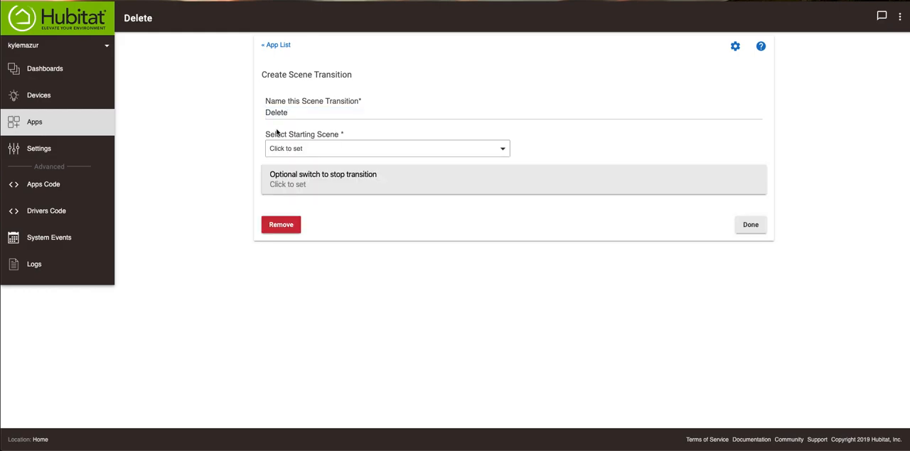
Choose Basement Full as the starting scene and bring up the ending-scene list.
{"action": "left_click", "coordinate": [387, 148]}
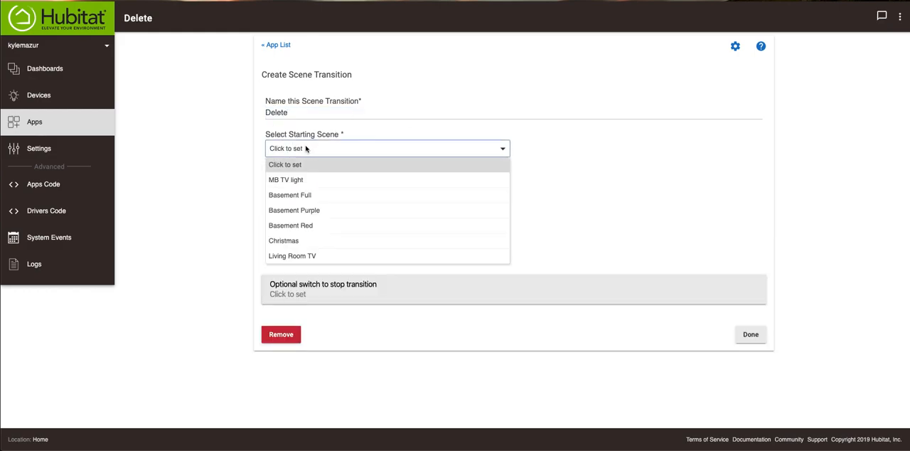
{"action": "mouse_move", "coordinate": [318, 195]}
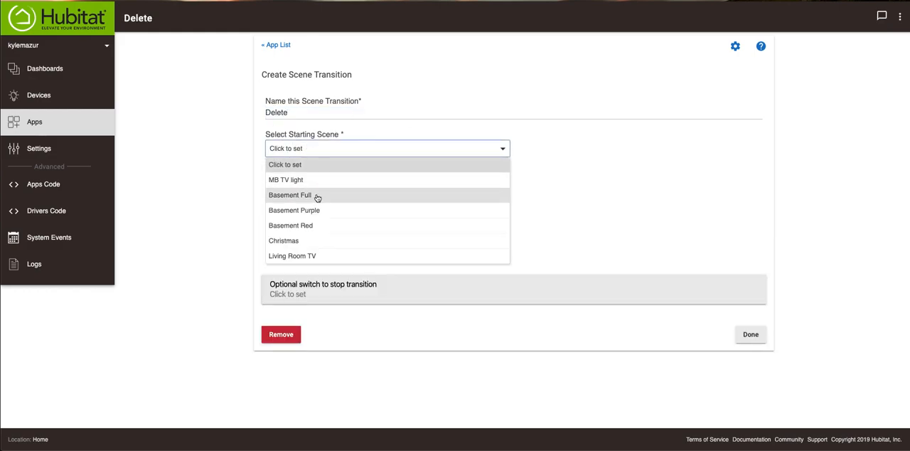
{"action": "left_click", "coordinate": [291, 195]}
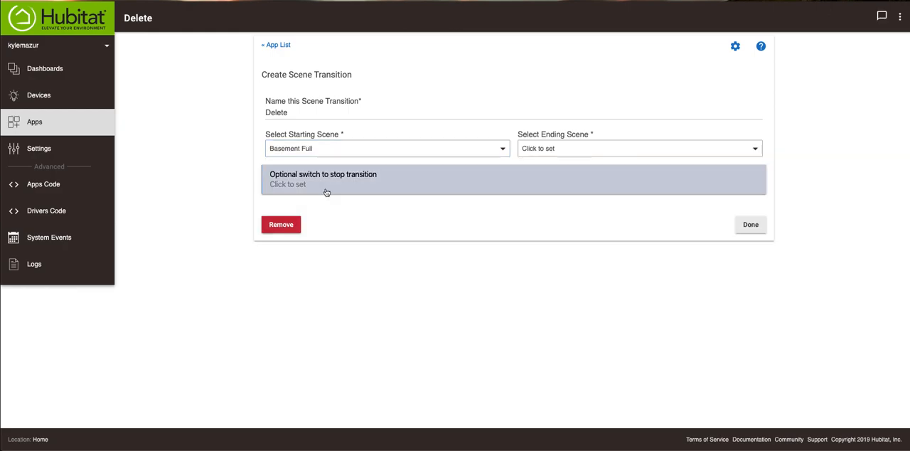
{"action": "left_click", "coordinate": [640, 148]}
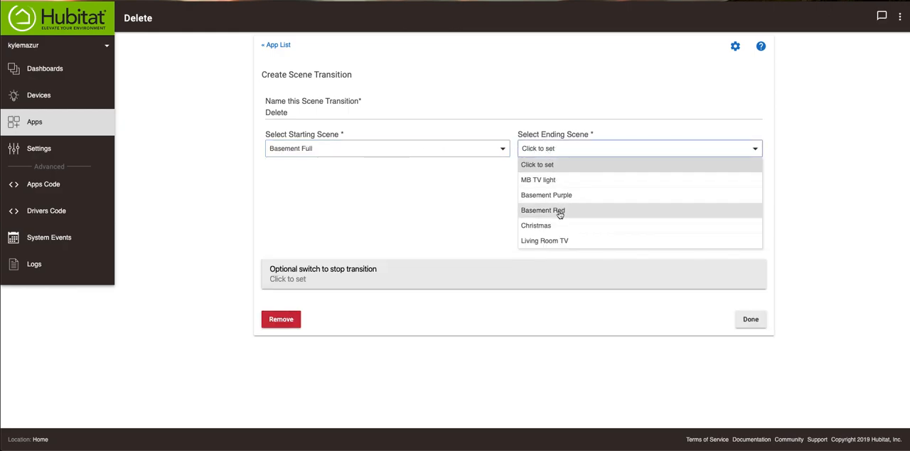
Set Basement Red as the ending scene with a 500-second transition time and save it.
{"action": "left_click", "coordinate": [544, 211]}
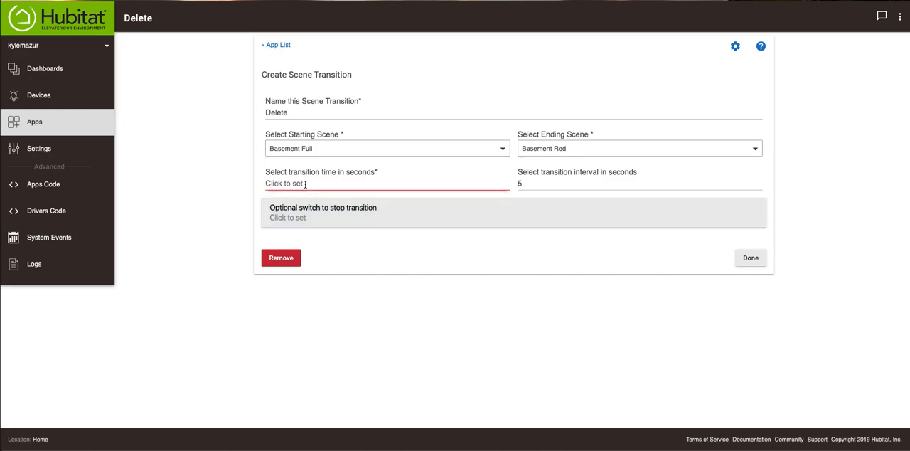
{"action": "mouse_move", "coordinate": [589, 175]}
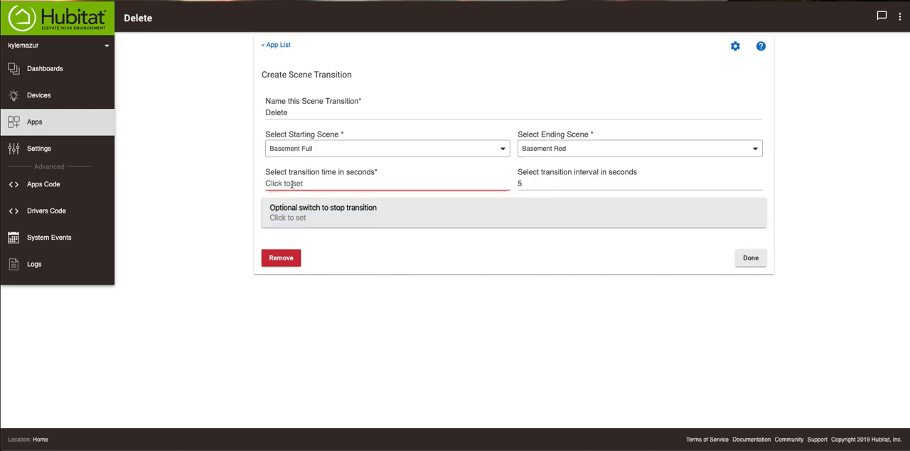
{"action": "left_click", "coordinate": [282, 257]}
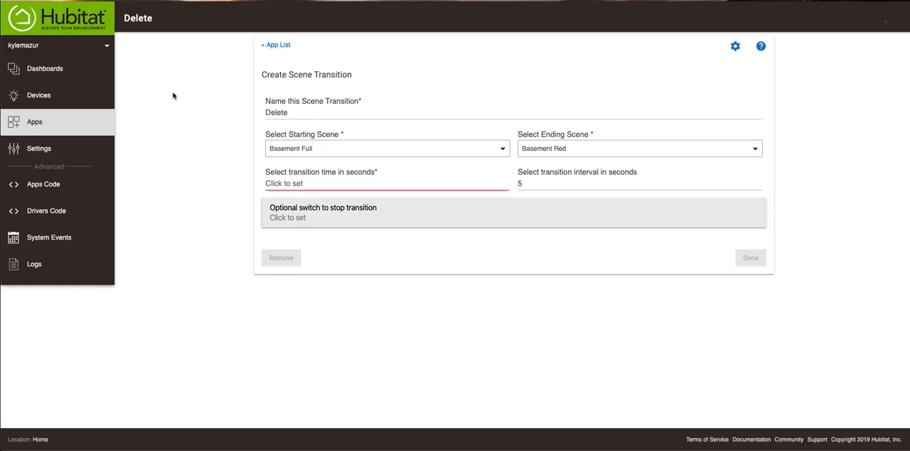
{"action": "type", "text": "500"}
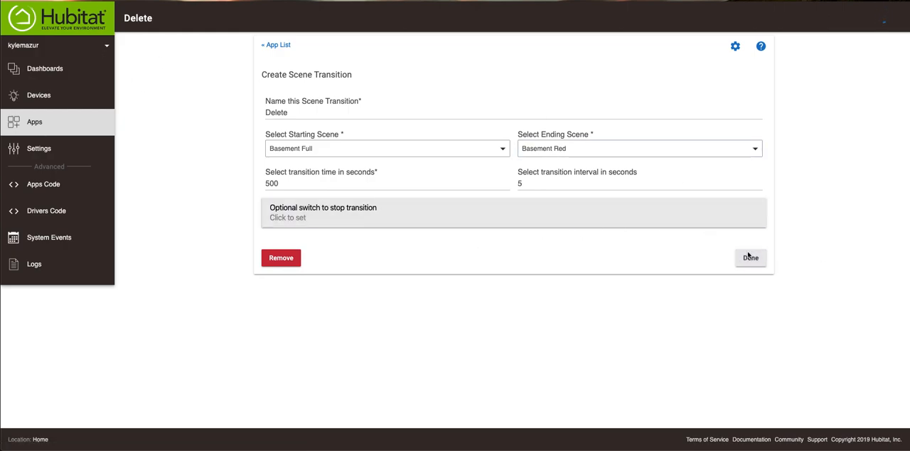
{"action": "left_click", "coordinate": [751, 256]}
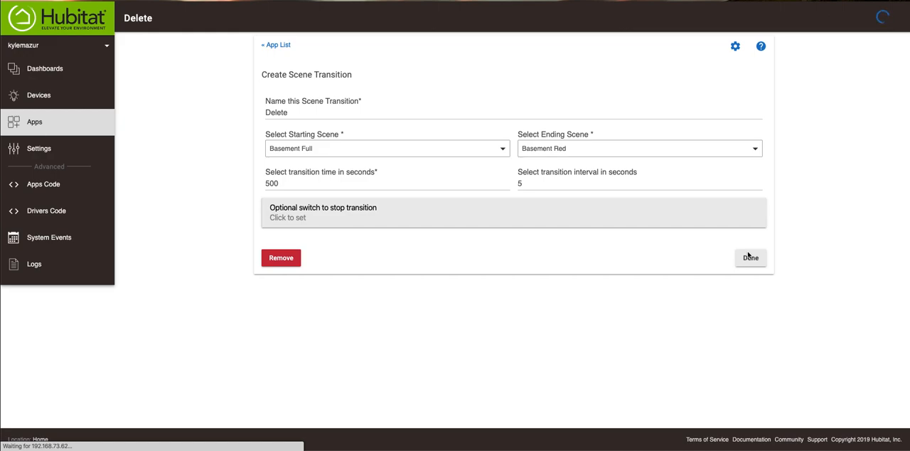
{"action": "left_click", "coordinate": [282, 258]}
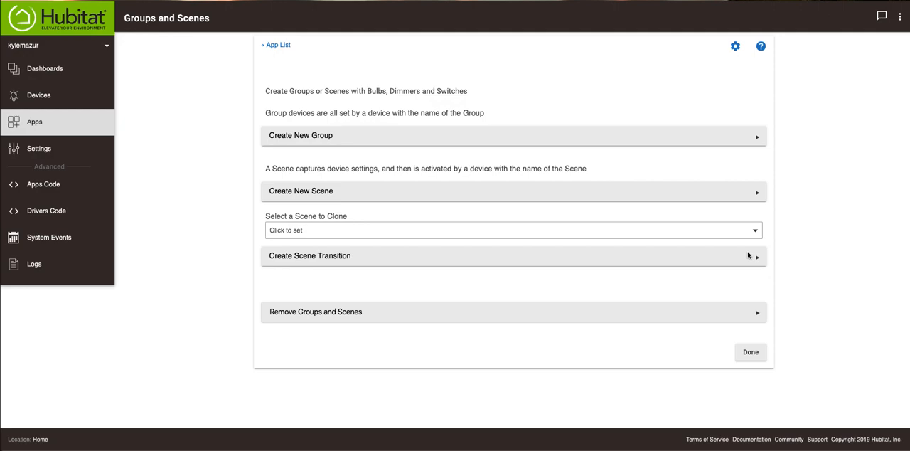
{"action": "mouse_move", "coordinate": [44, 184]}
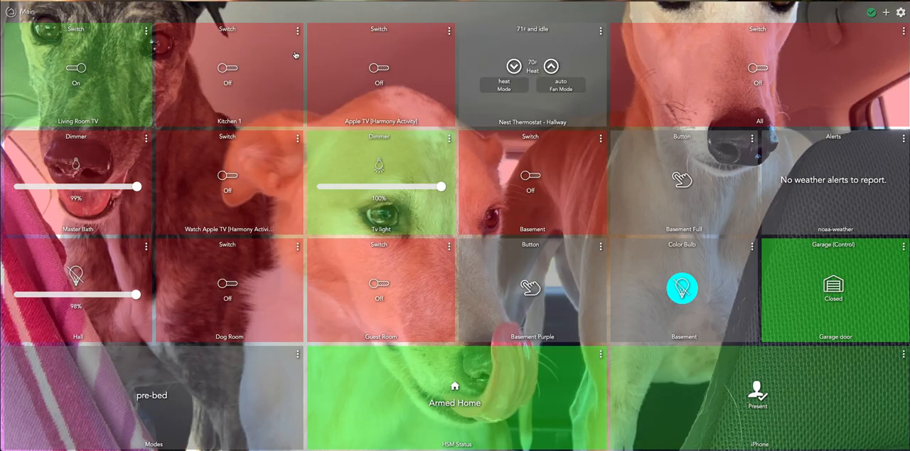
{"action": "mouse_move", "coordinate": [872, 202]}
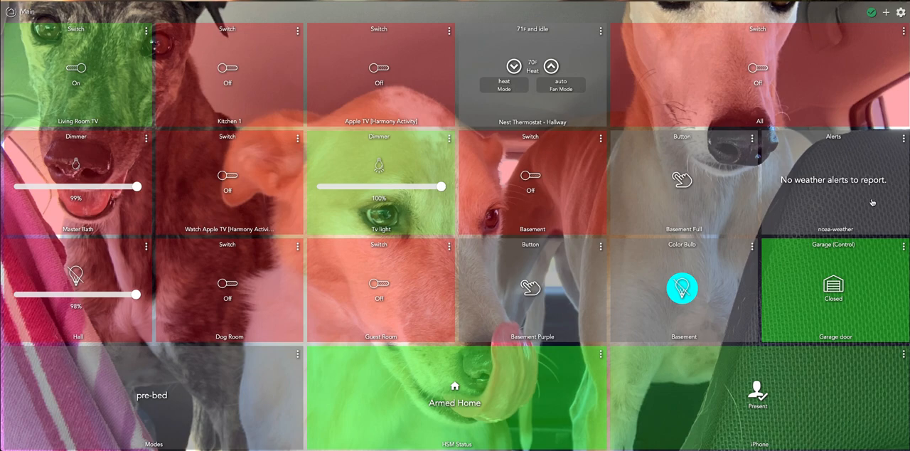
{"action": "mouse_move", "coordinate": [903, 141]}
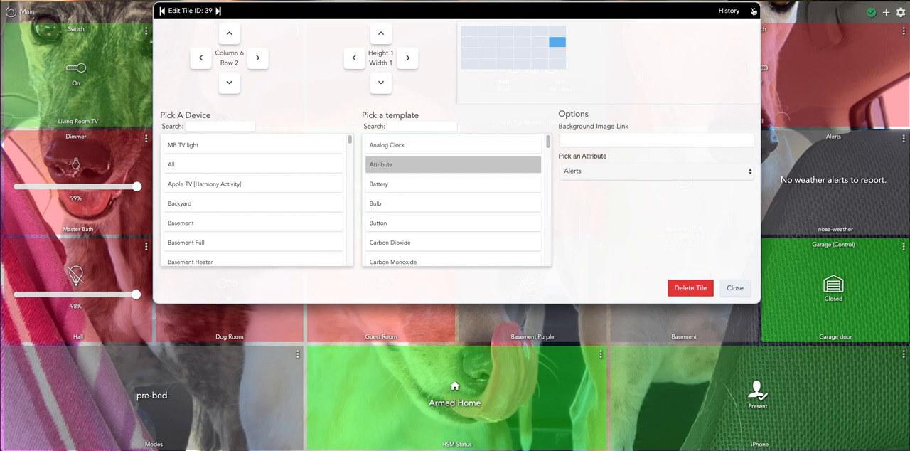
Assign the DELETE device to the button tile at column 4, row 3 in place of Basement Purple.
{"action": "left_click", "coordinate": [734, 287]}
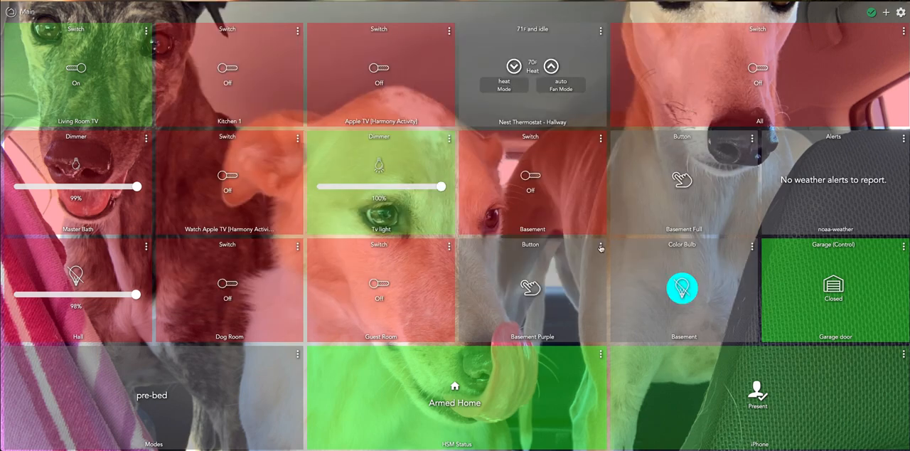
{"action": "mouse_move", "coordinate": [609, 246]}
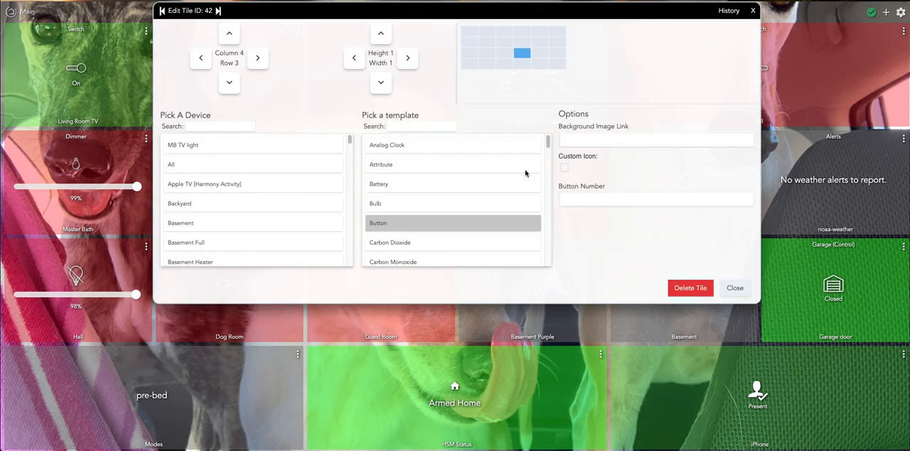
{"action": "mouse_move", "coordinate": [394, 217]}
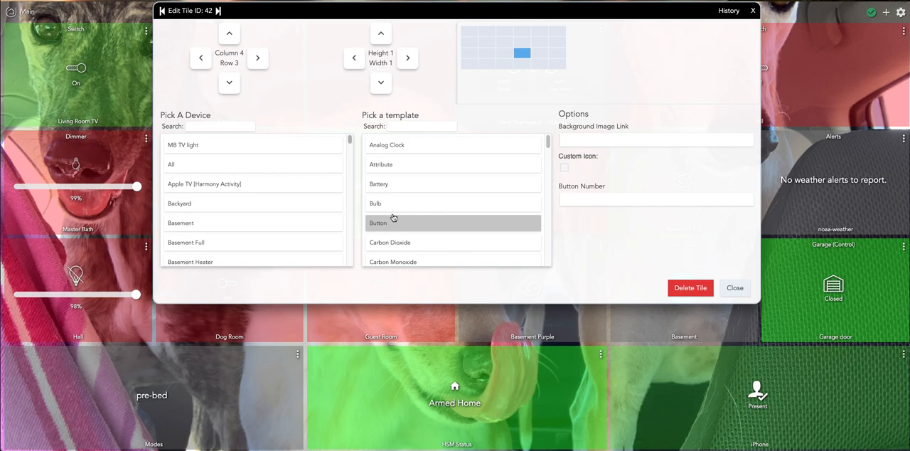
{"action": "scroll", "scroll_direction": "down", "scroll_amount": 3}
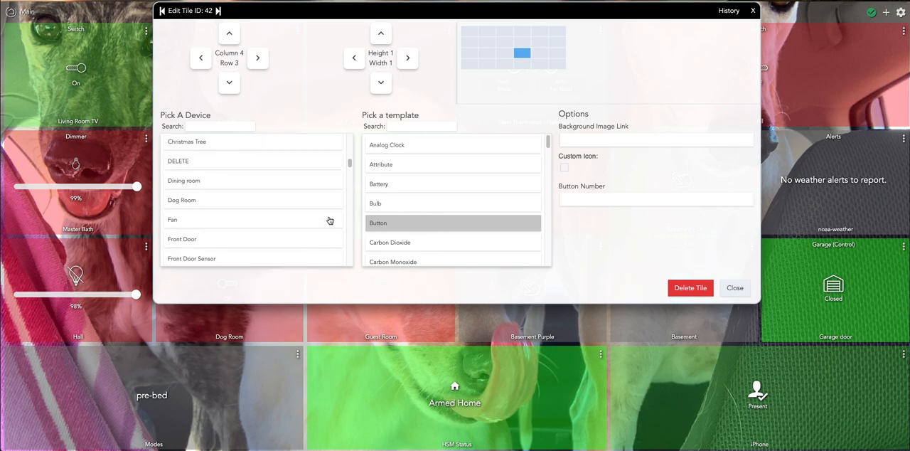
{"action": "scroll", "scroll_direction": "down", "scroll_amount": 3}
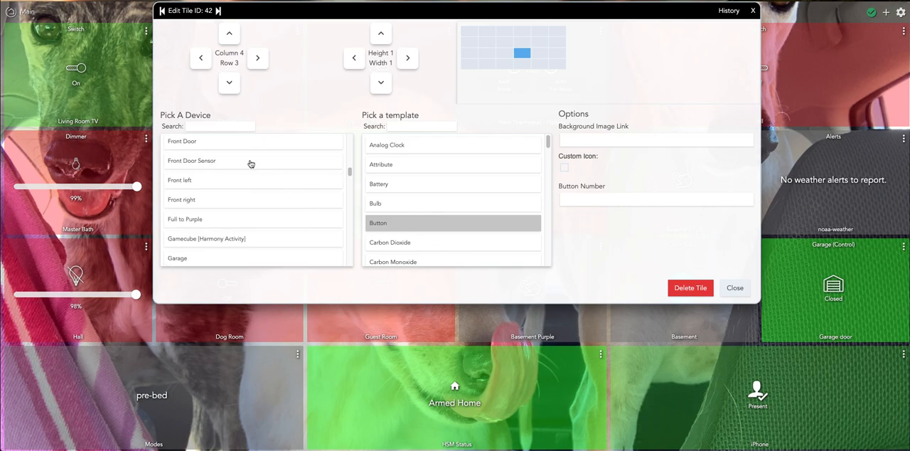
{"action": "scroll", "scroll_direction": "down", "scroll_amount": 3}
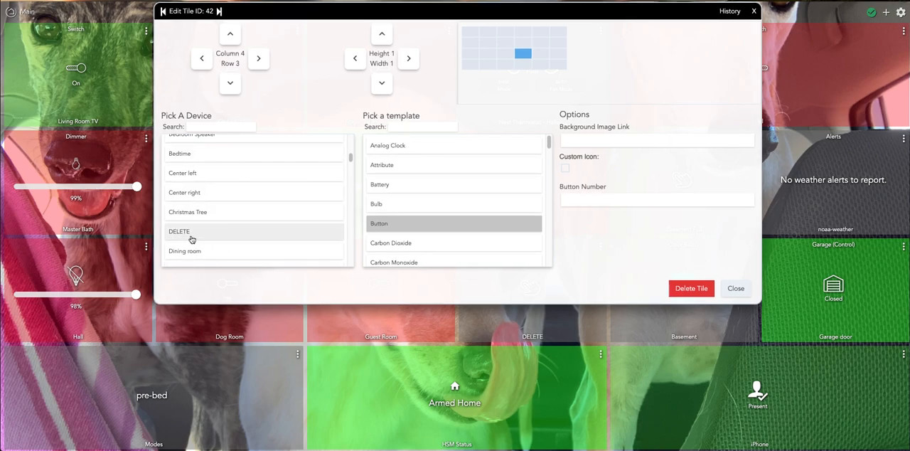
{"action": "mouse_move", "coordinate": [631, 262]}
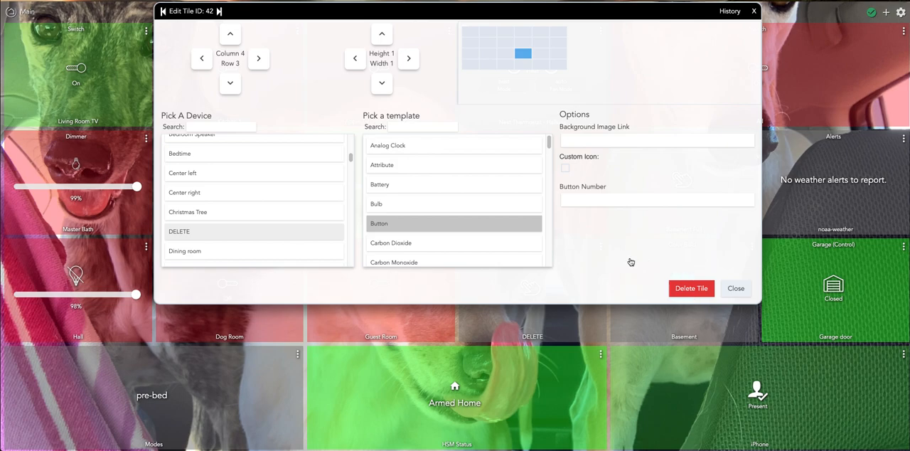
{"action": "left_click", "coordinate": [737, 287]}
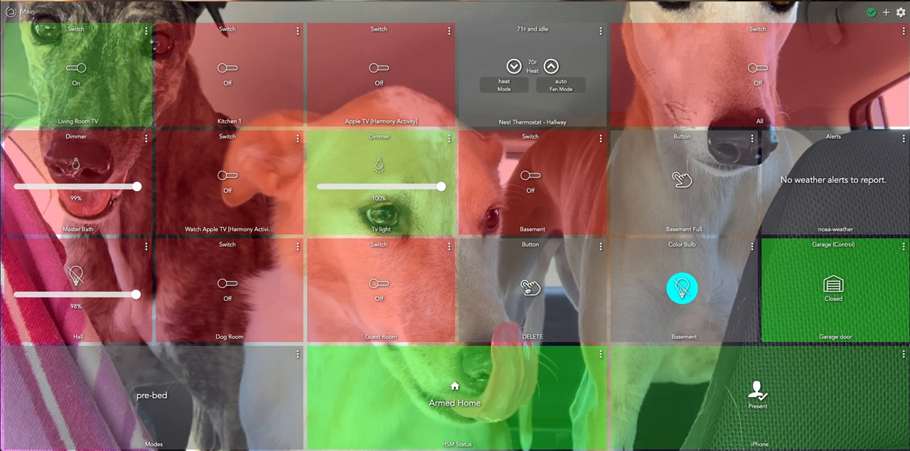
{"action": "mouse_move", "coordinate": [510, 290]}
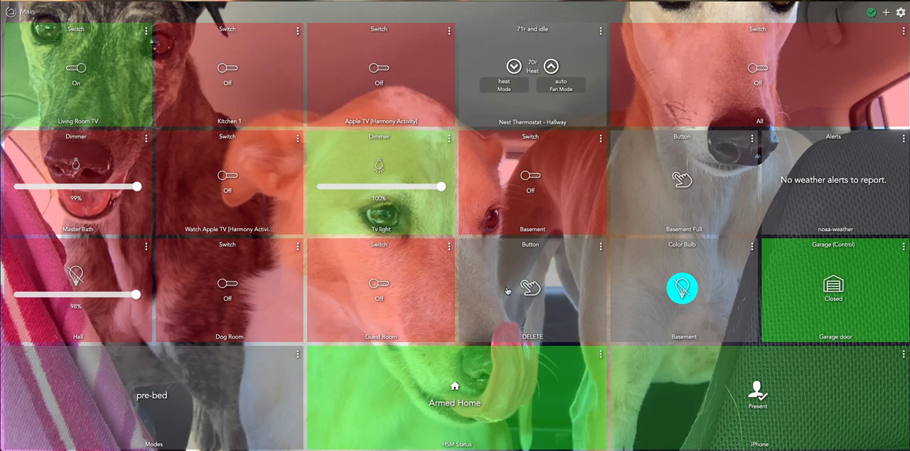
{"action": "mouse_move", "coordinate": [586, 254]}
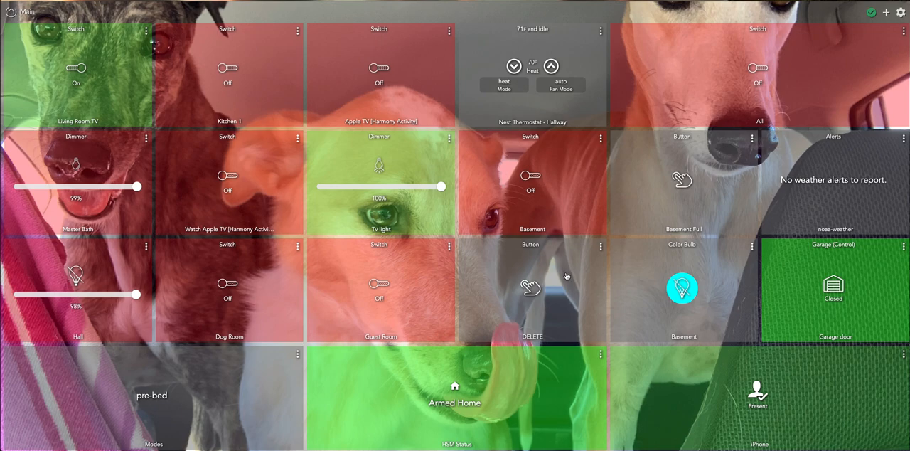
{"action": "mouse_move", "coordinate": [575, 208]}
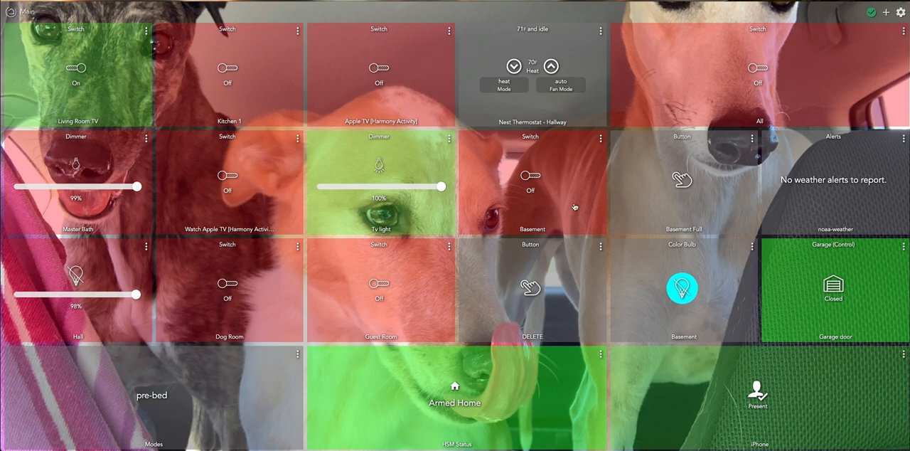